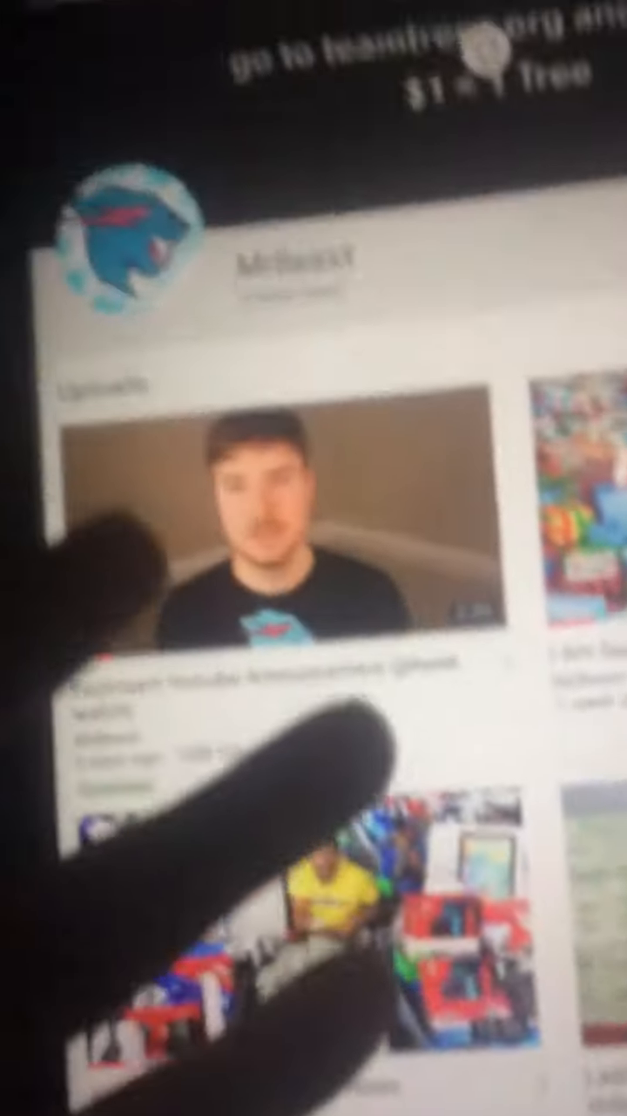
scroll("down", 3)
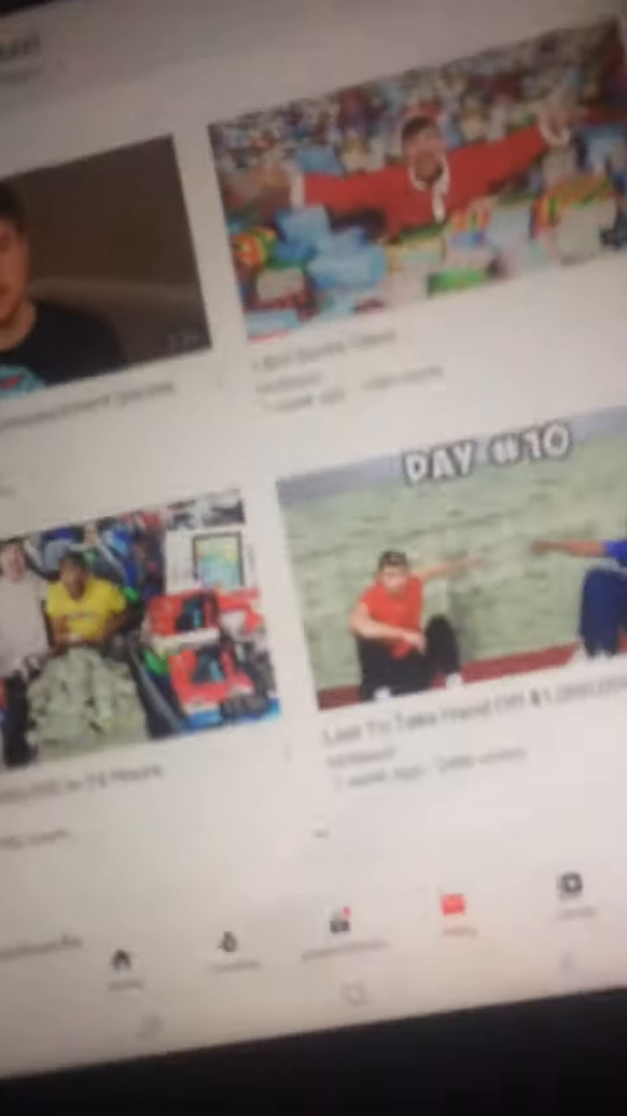